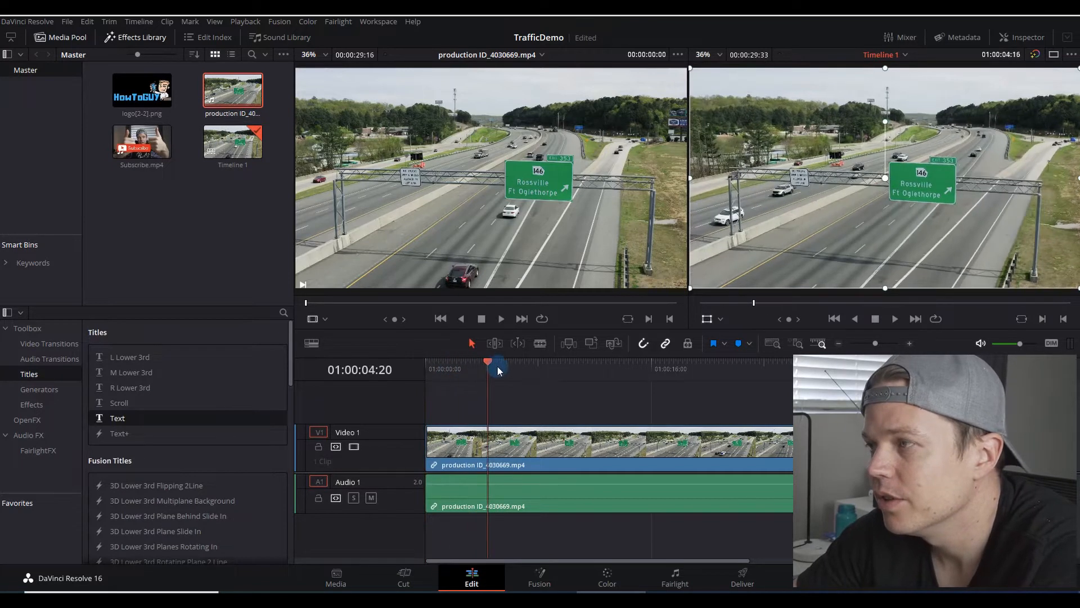
Step: Return the playhead to 01:00:00:00 on the highway clip and head to the Fusion page
left_click_drag(497, 361, 465, 361)
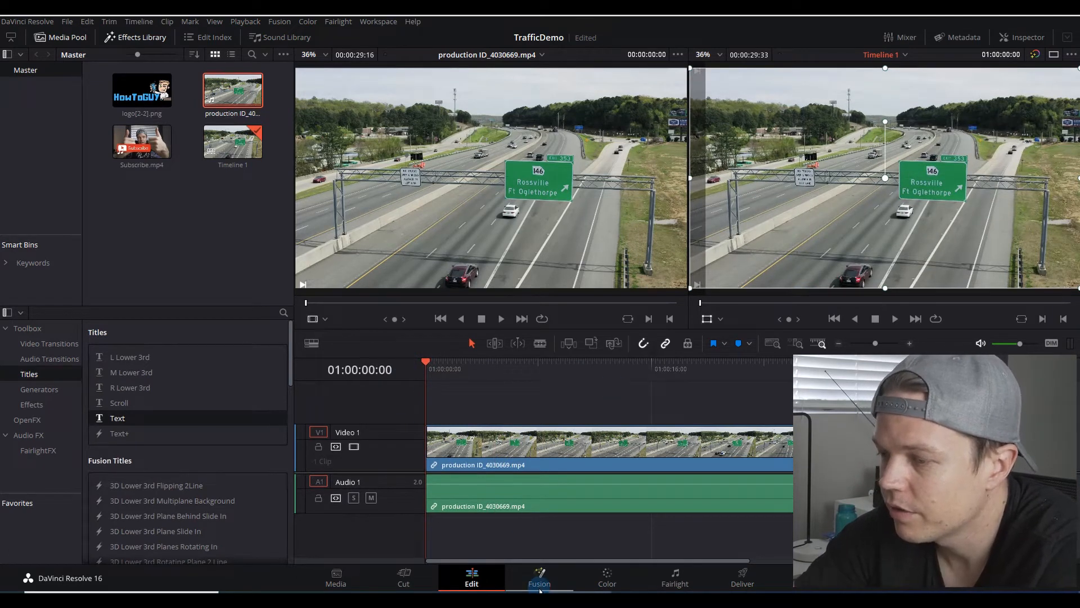
left_click(539, 571)
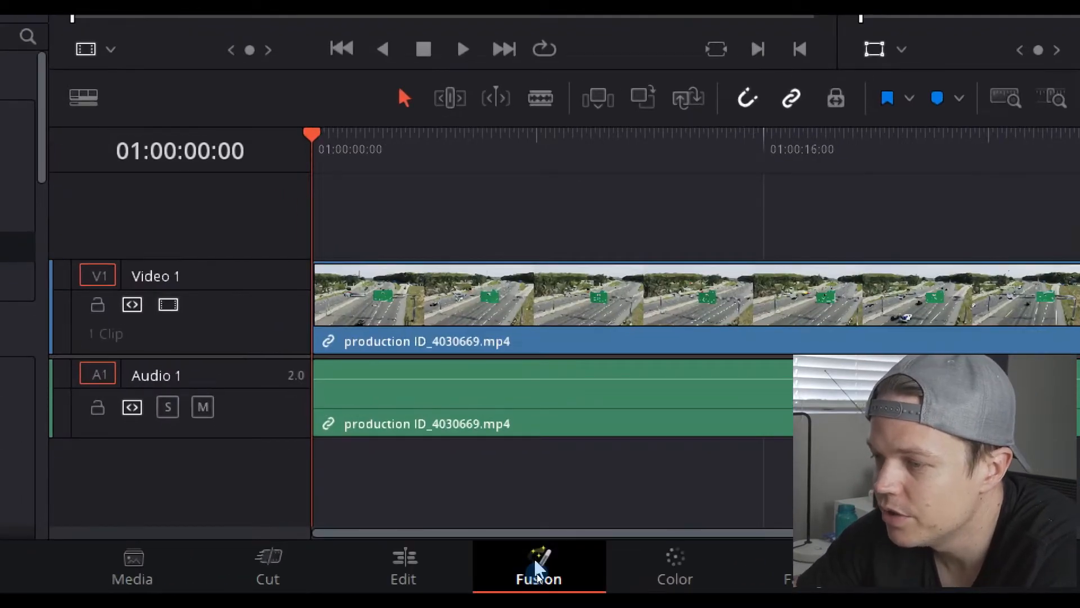
Step: Insert a Planar Tracker node after MediaIn1, found by searching 'plan'
left_click(539, 565)
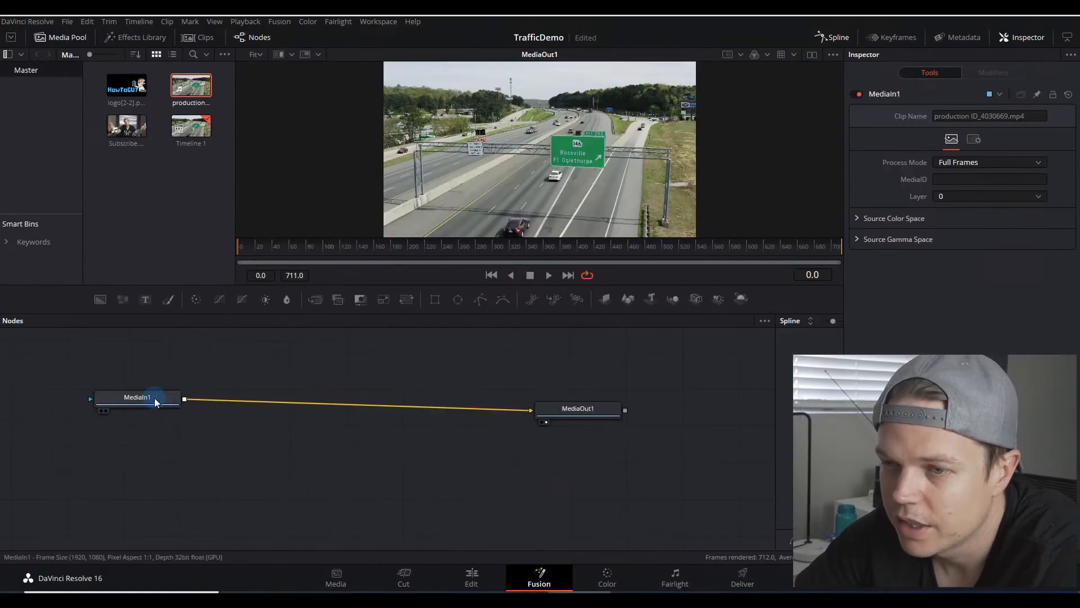
type("plan")
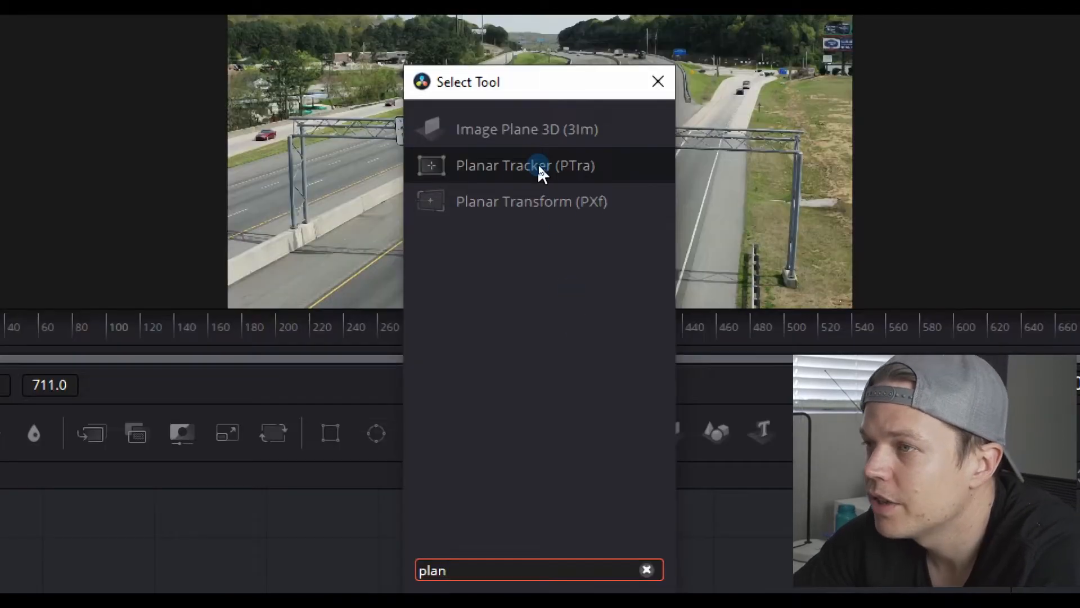
left_click(524, 164)
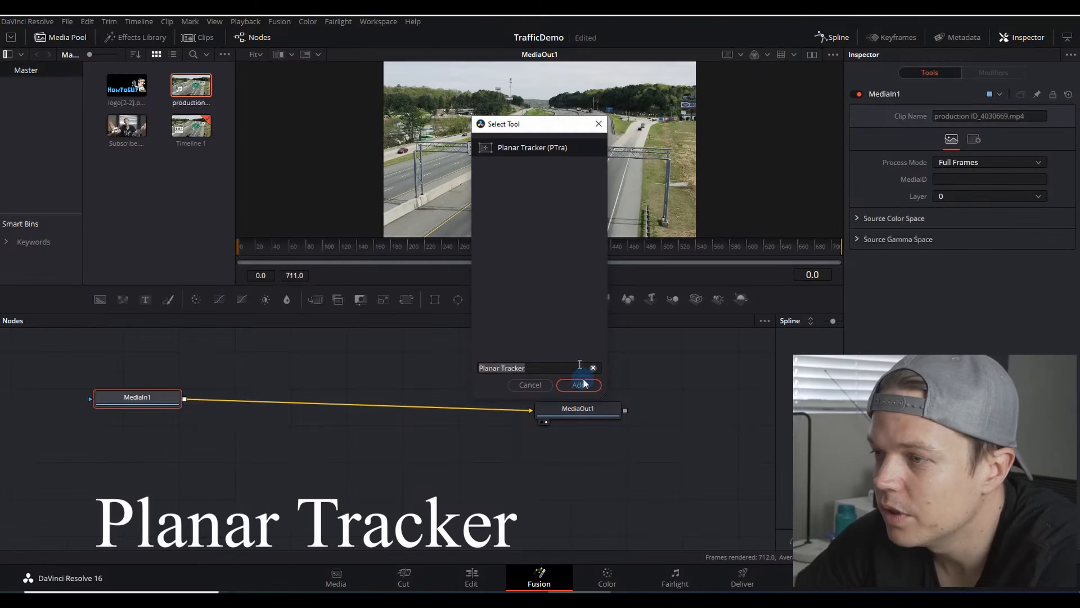
left_click(577, 384)
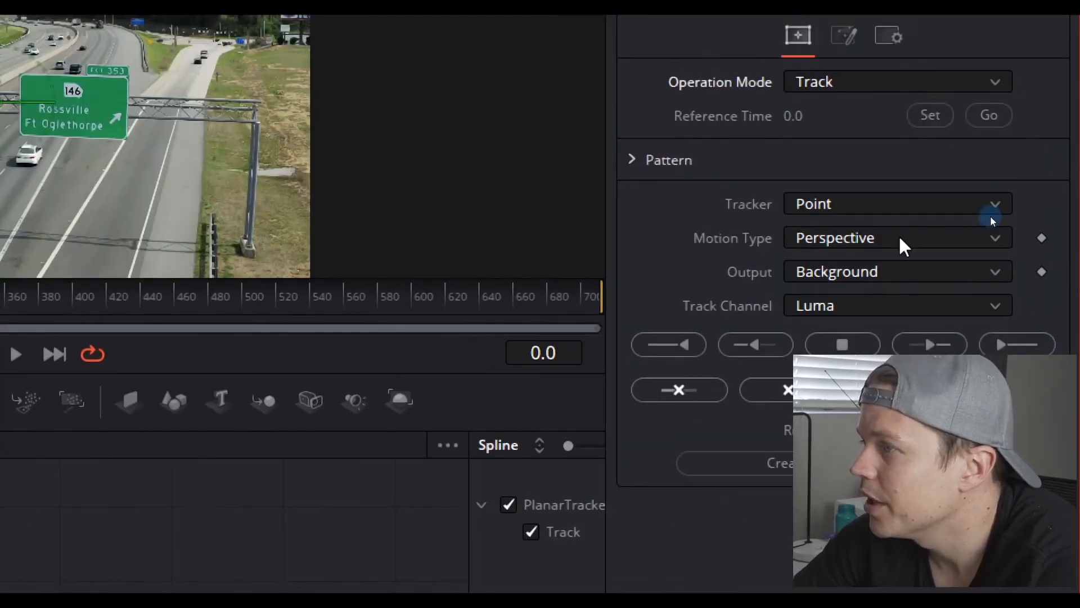
Step: Set the tracker to Hybrid Point/Area and track the green road sign to the clip's end
left_click(897, 203)
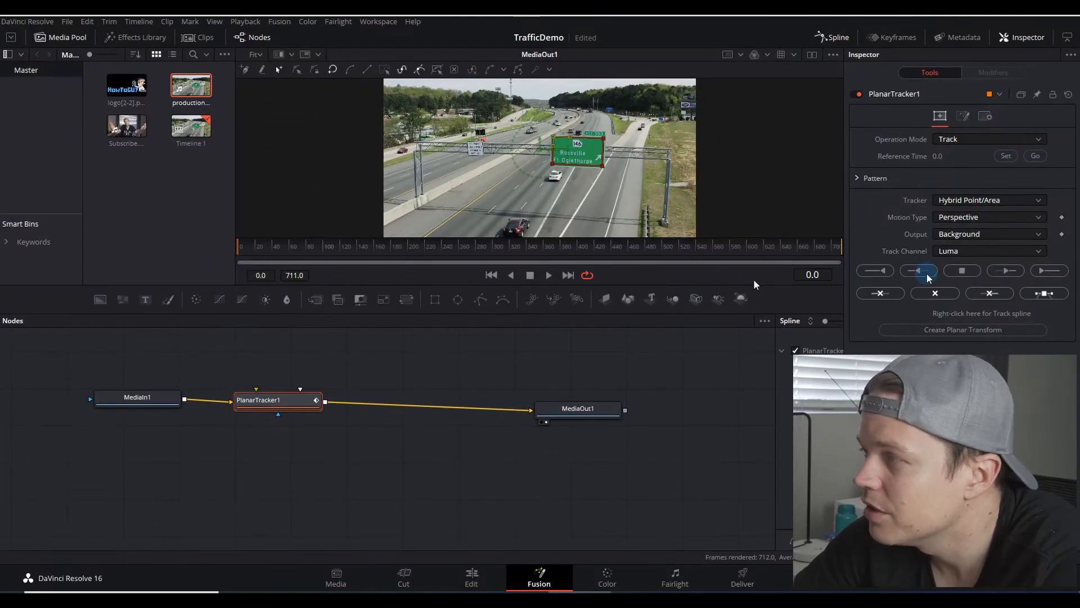
left_click(1047, 270)
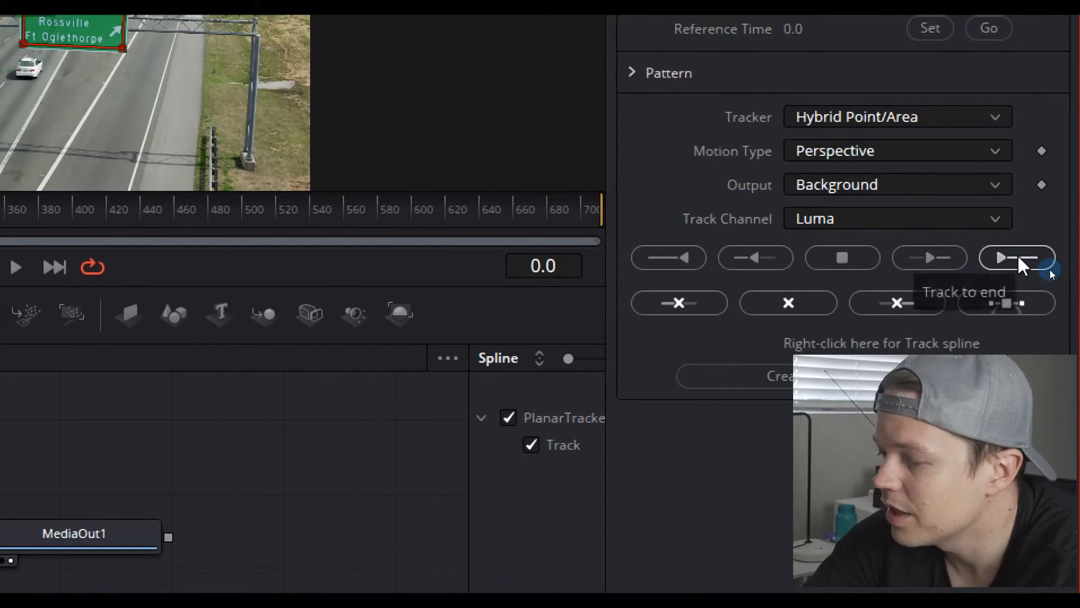
left_click(1017, 256)
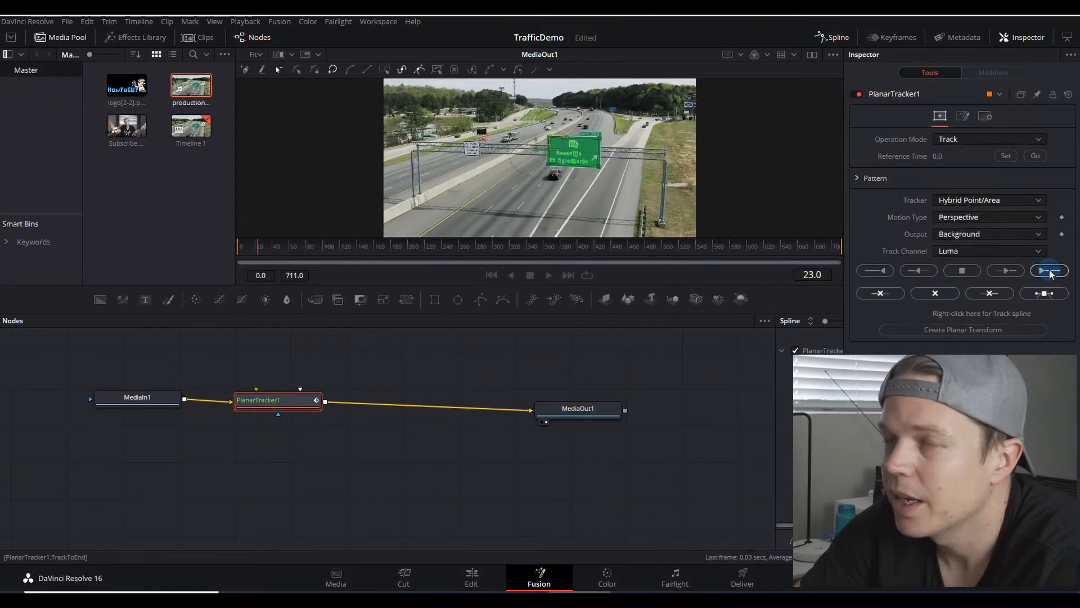
left_click(1047, 270)
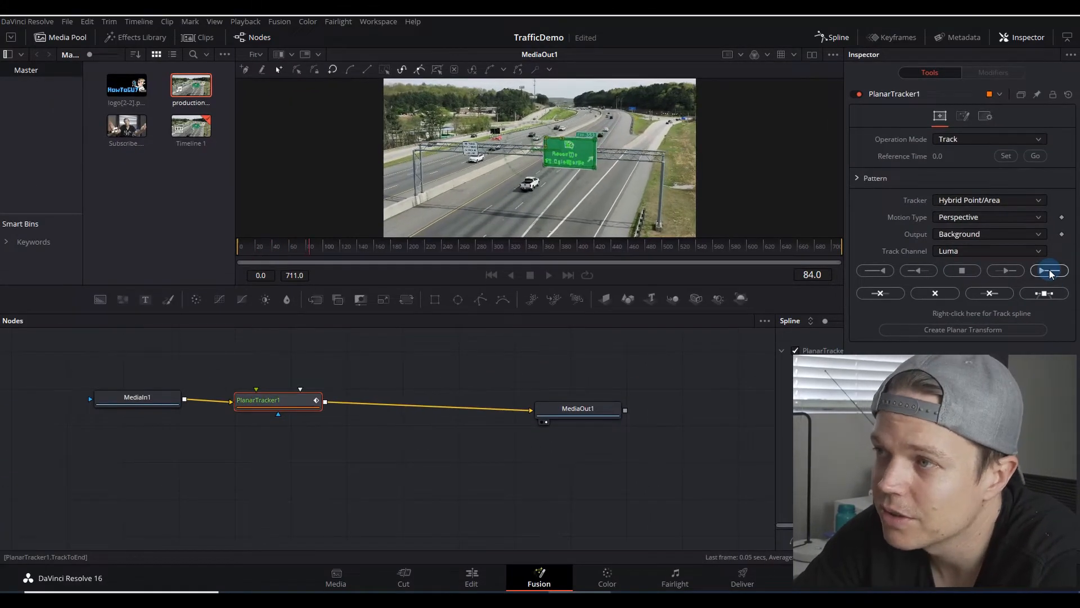
left_click(1049, 270)
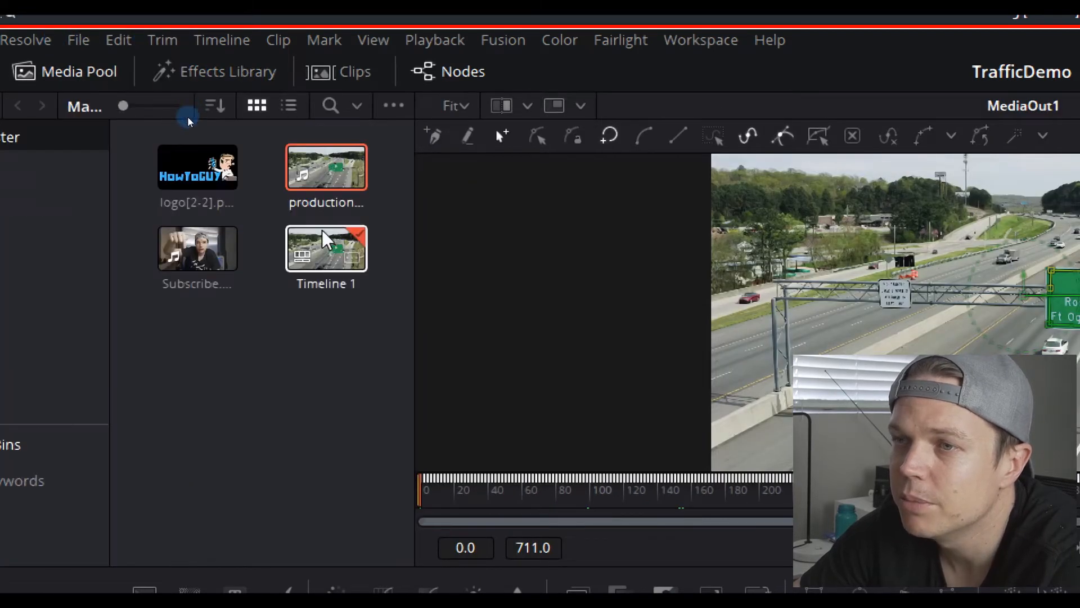
Step: Bring Subscribe.mp4 into the node graph and connect it as the tracker's foreground
left_click(539, 578)
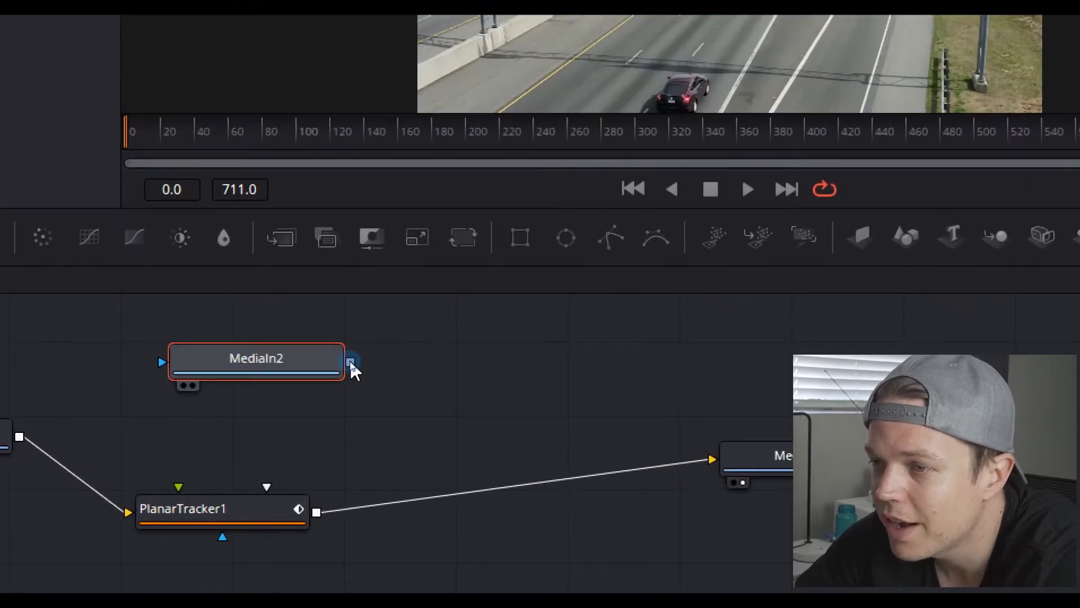
left_click_drag(351, 364, 231, 516)
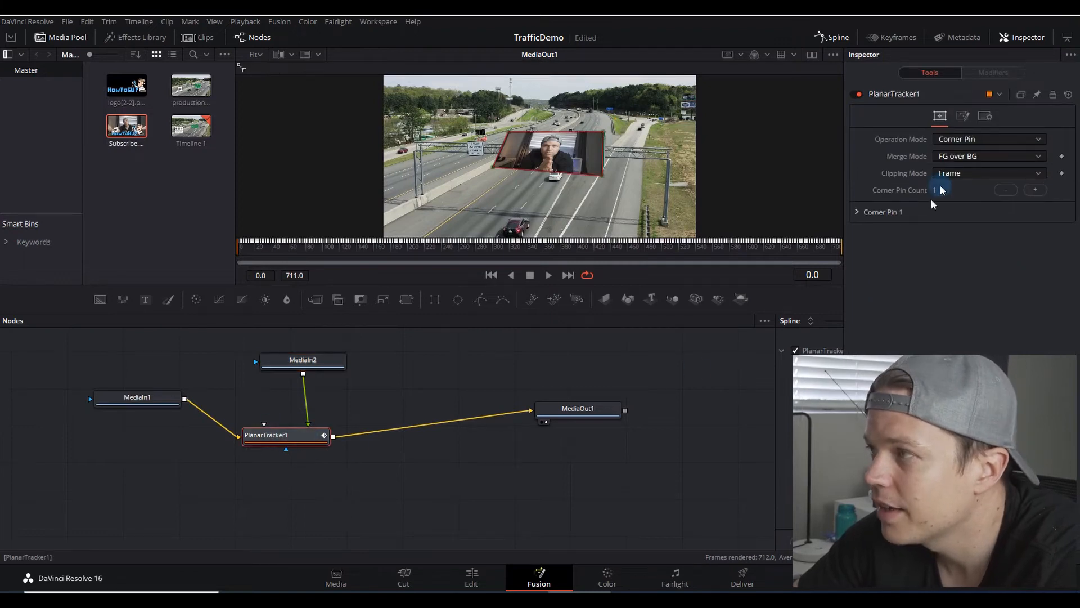
Step: Set PlanarTracker1's Operation Mode to Corner Pin so the video sits on the exit sign
left_click(989, 139)
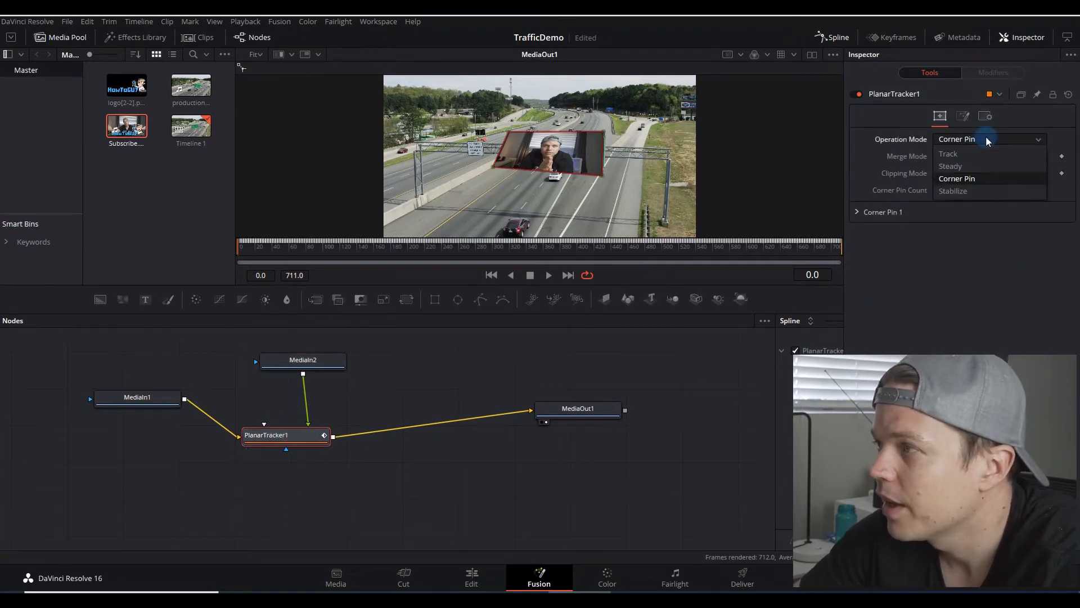
left_click(948, 154)
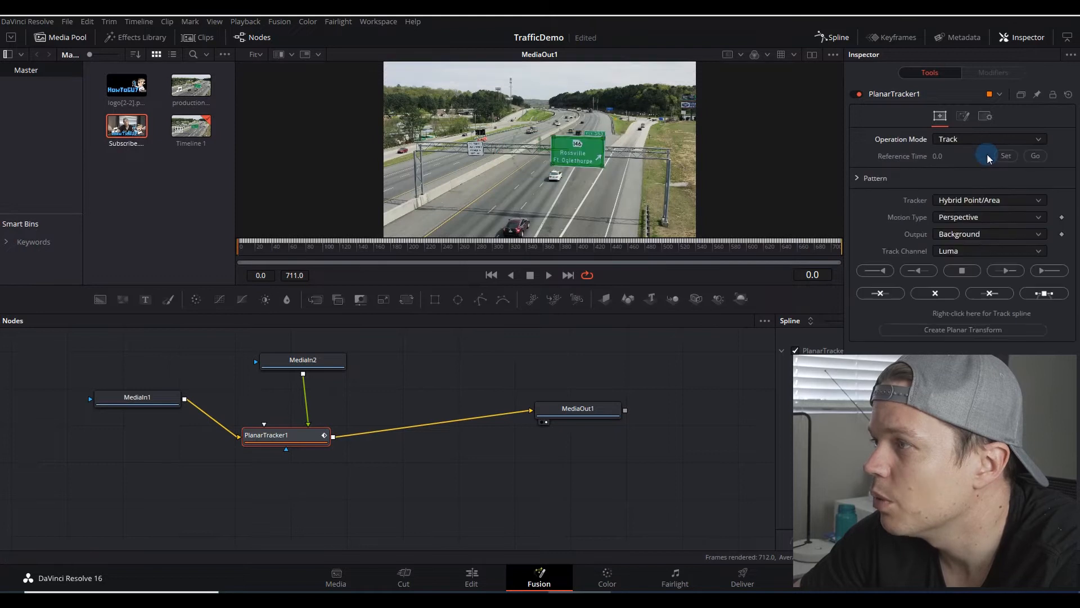
left_click(989, 138)
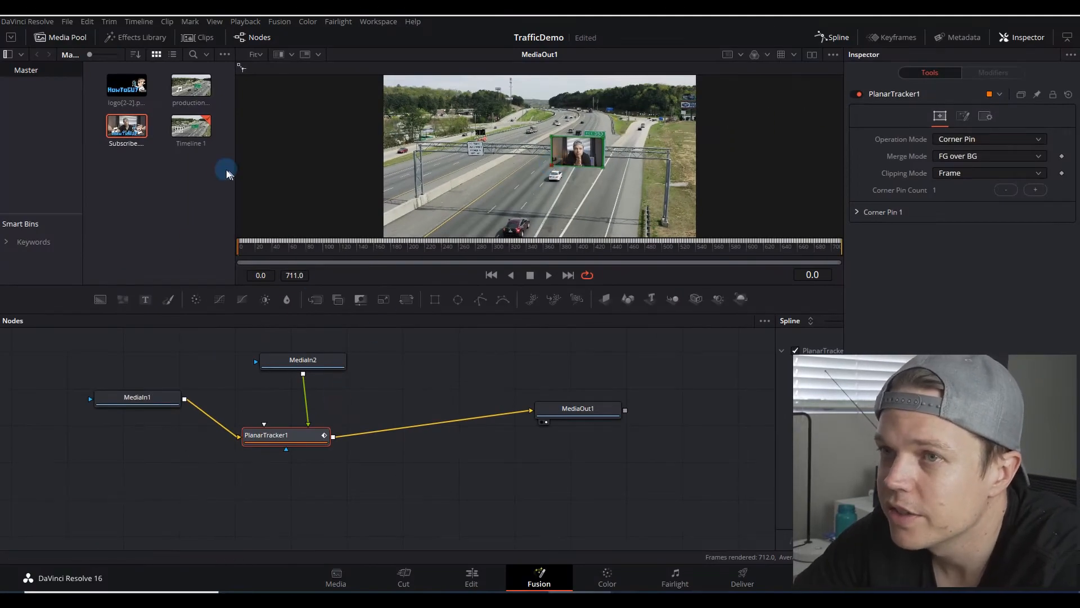
mouse_move(468, 130)
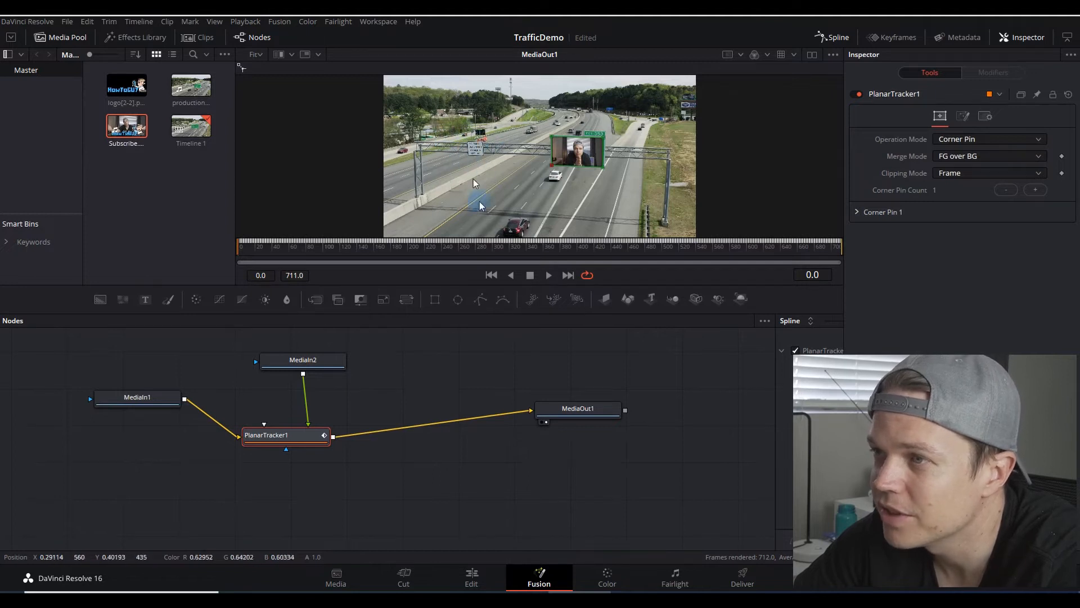
Step: Add a second Planar Tracker before MediaOut1 and outline the left gantry sign as its area
left_click_drag(577, 408, 622, 432)
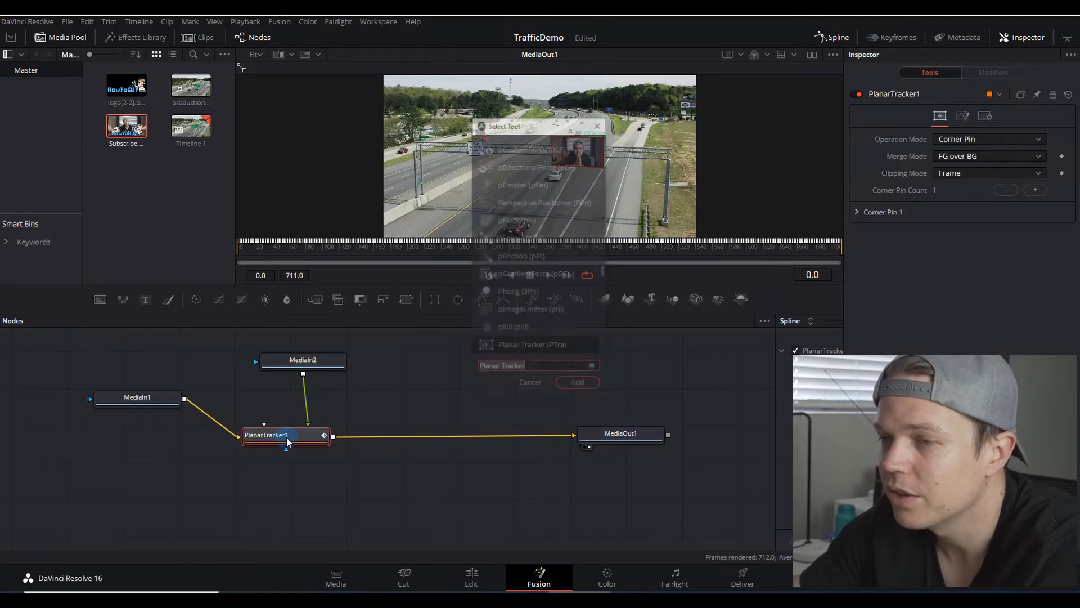
type("tran")
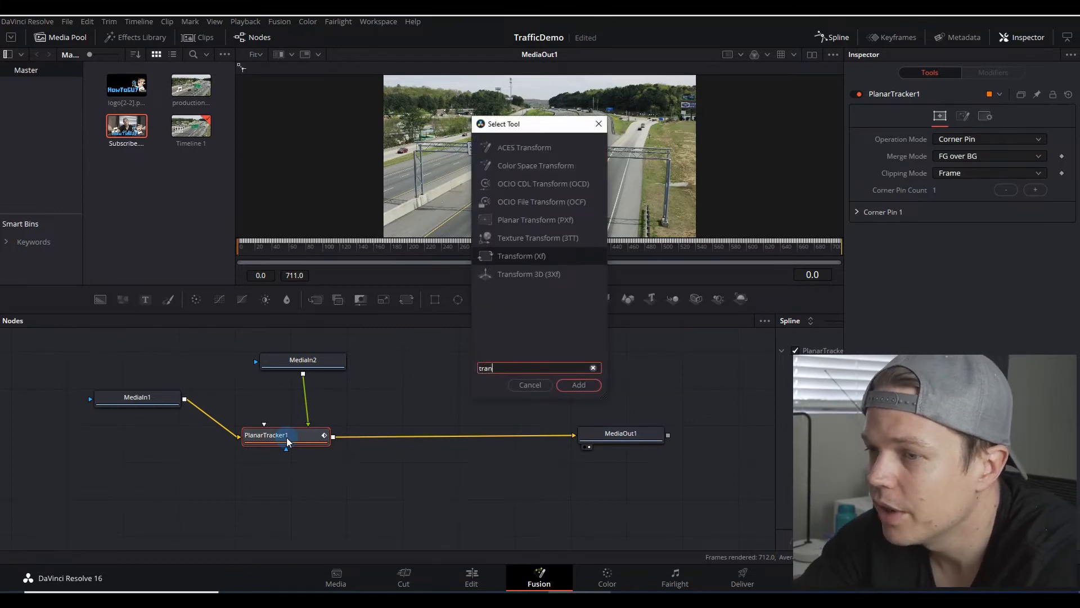
type("plan")
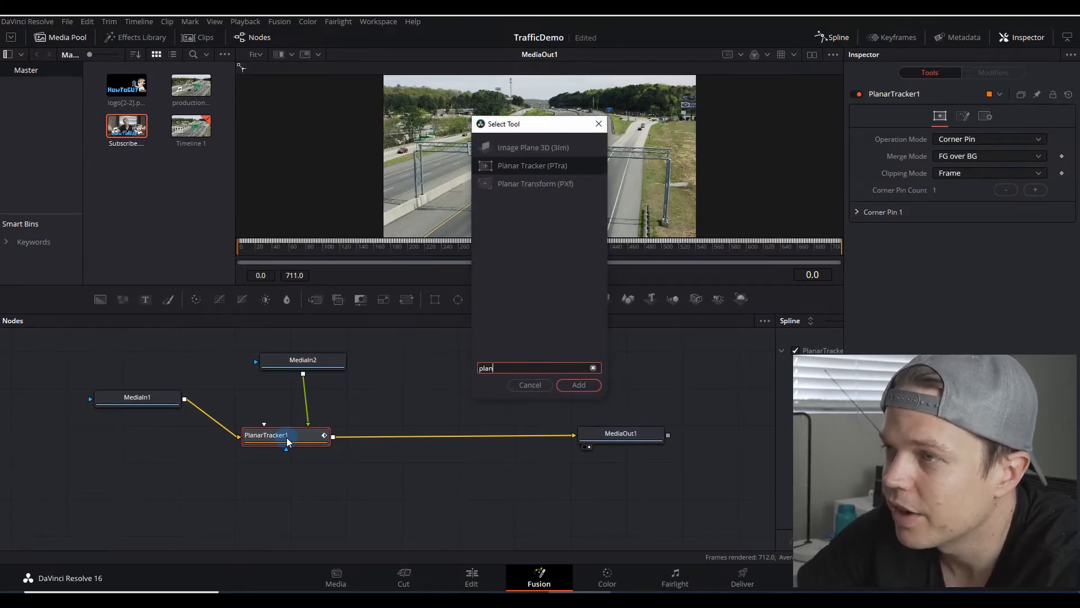
left_click(577, 385)
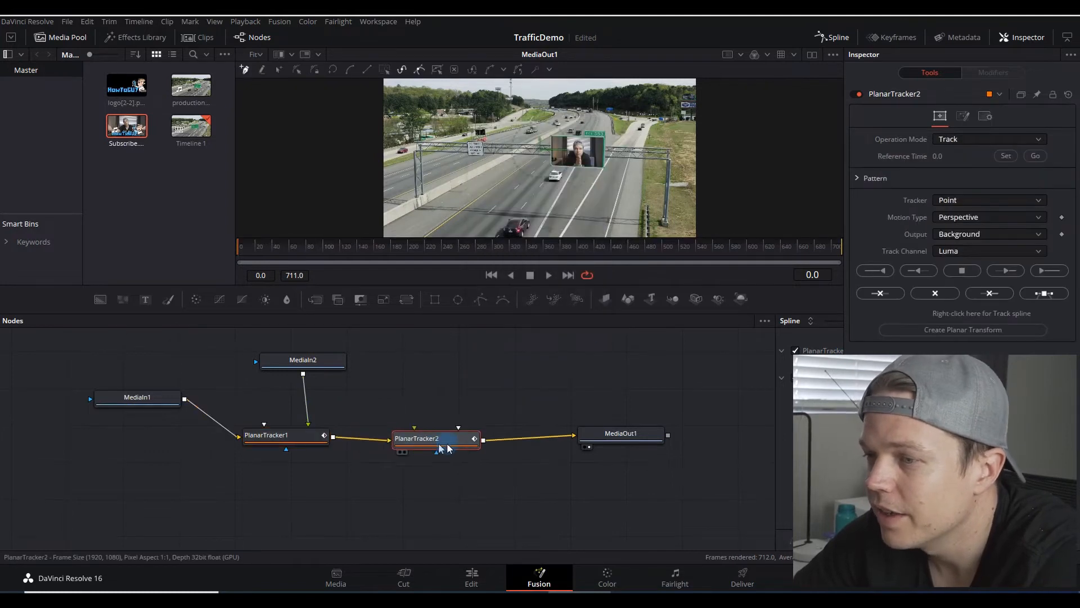
left_click_drag(435, 438, 443, 434)
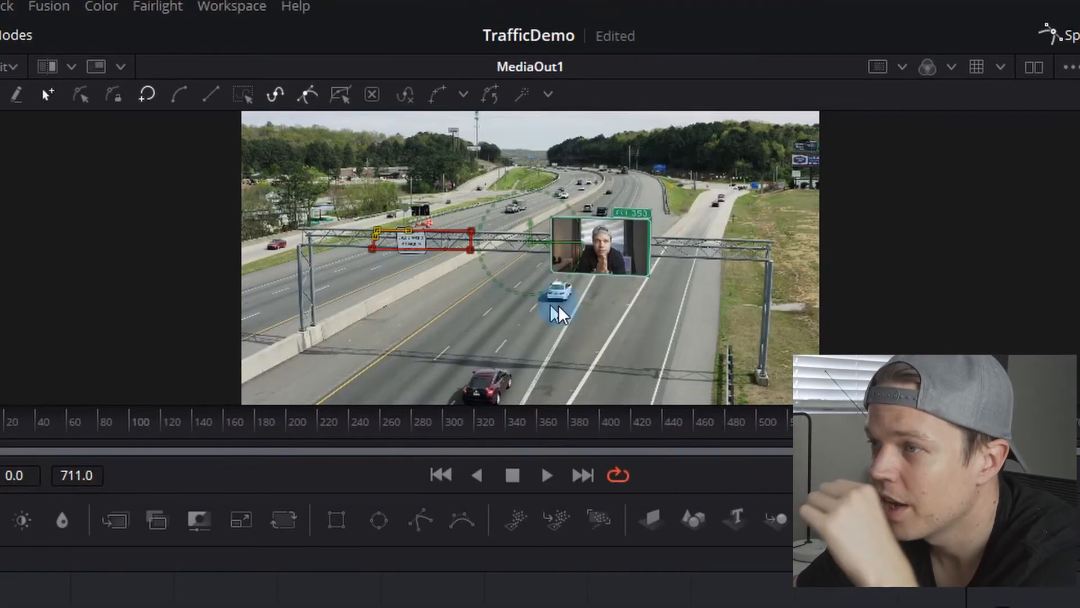
Step: Track the left gantry sign to the clip's end using Hybrid Point/Area mode
left_click(896, 168)
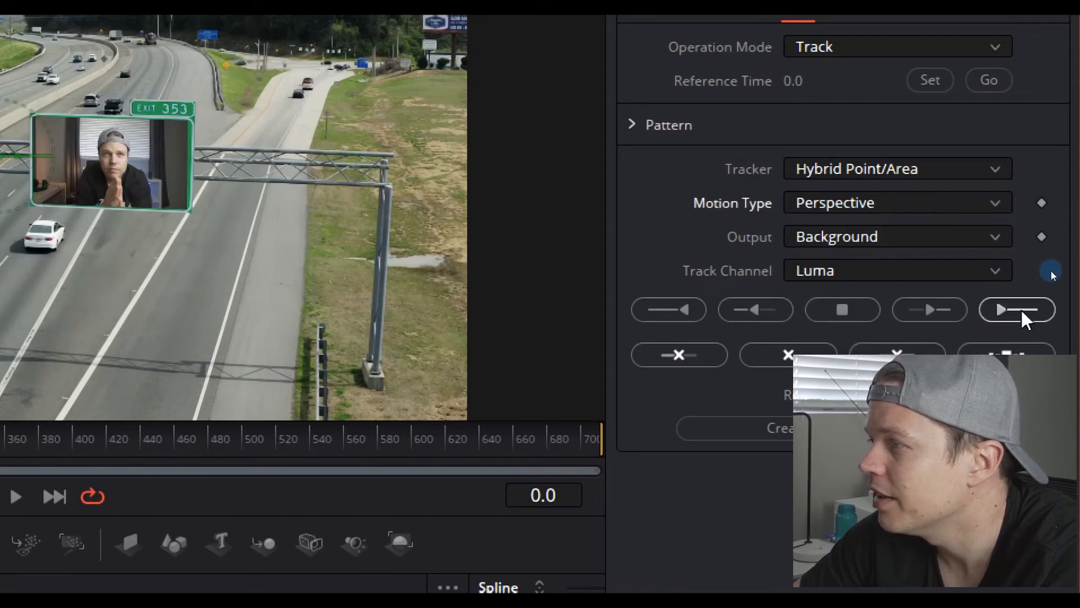
mouse_move(1018, 309)
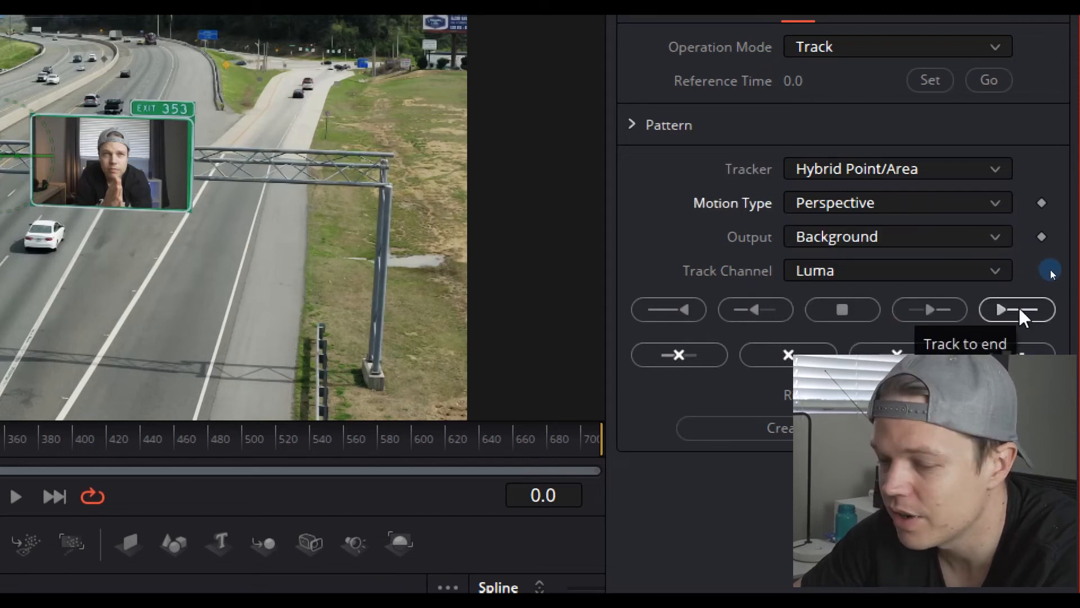
left_click(1016, 309)
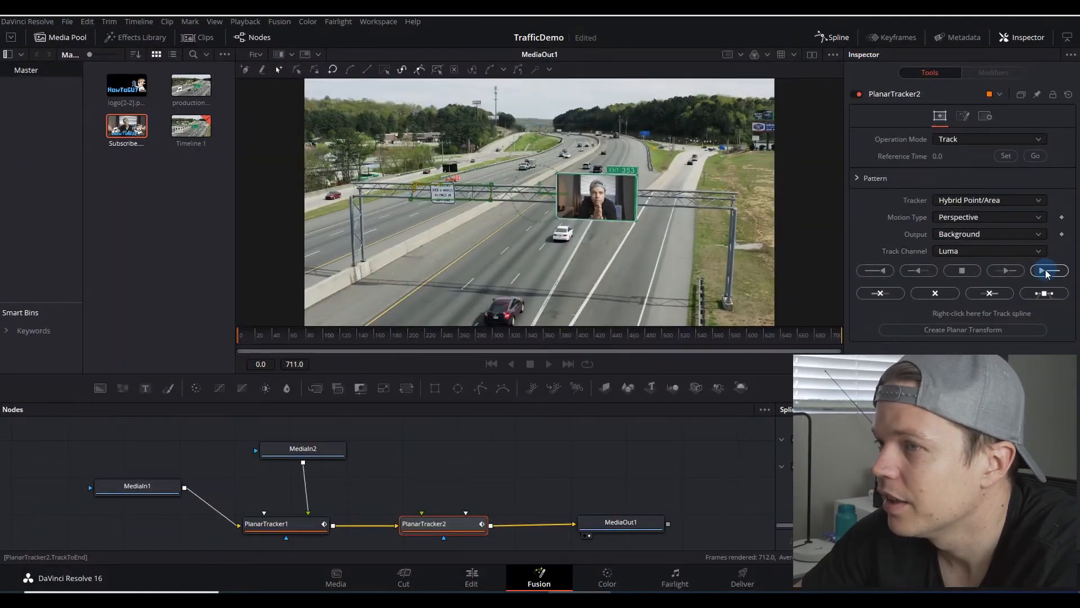
left_click(1048, 270)
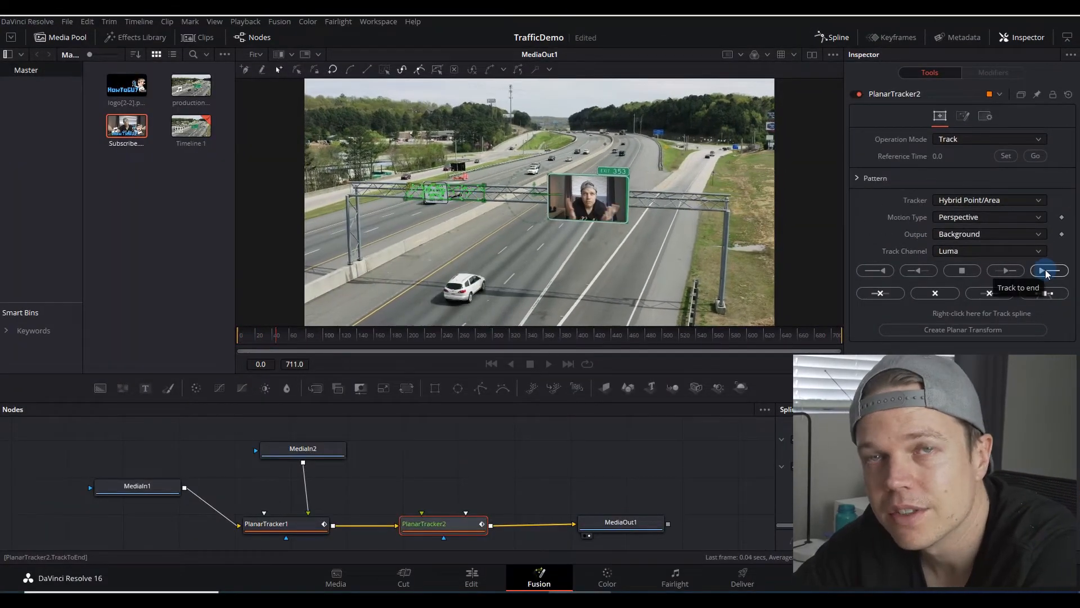
left_click(1047, 270)
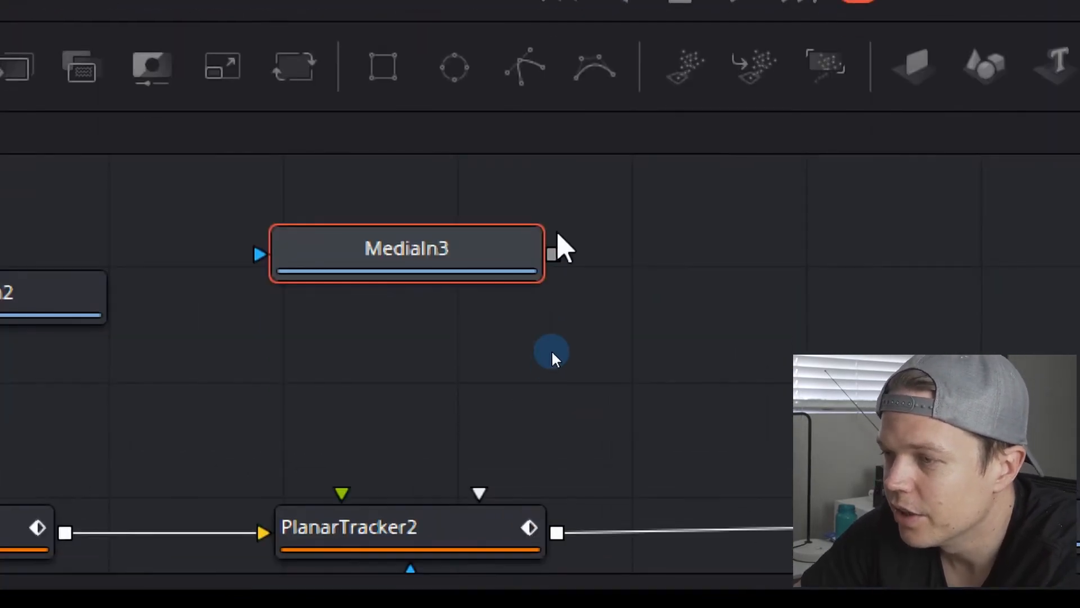
Step: Connect the HowToGUY logo as PlanarTracker2's foreground, corner-pinned onto the gantry sign
left_click_drag(554, 253, 477, 495)
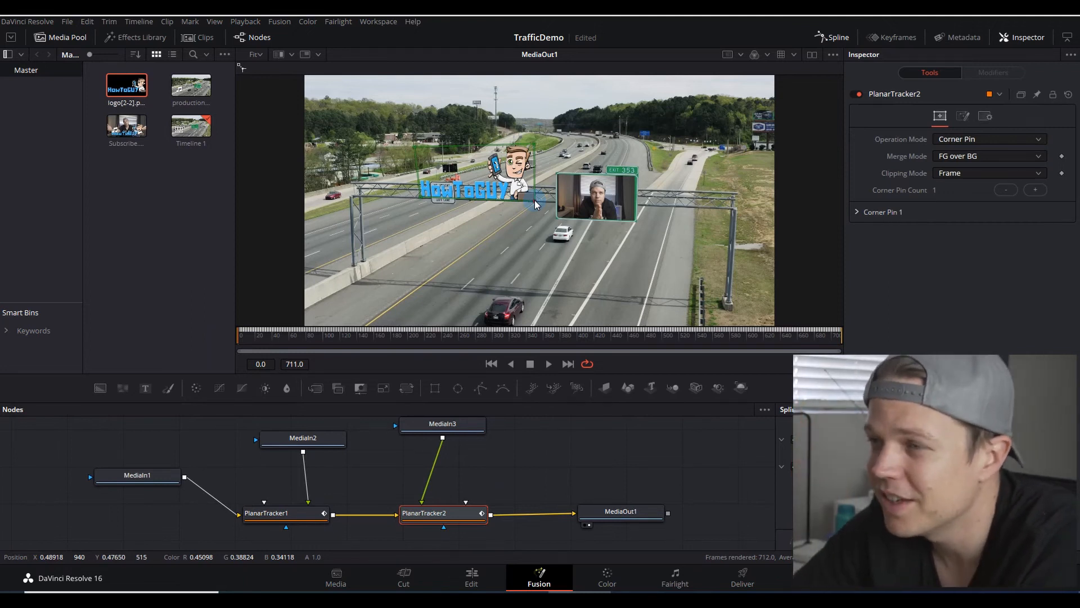
left_click(471, 577)
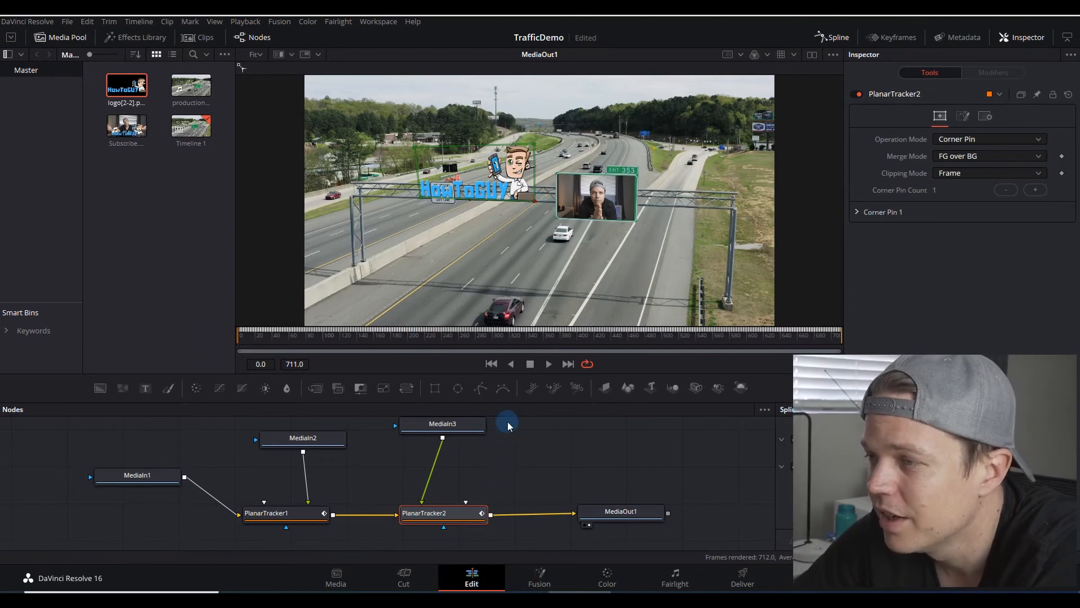
Step: Place Subscribe.mp4's audio on Audio 2 beneath the highway clip and play the composite
left_click(472, 577)
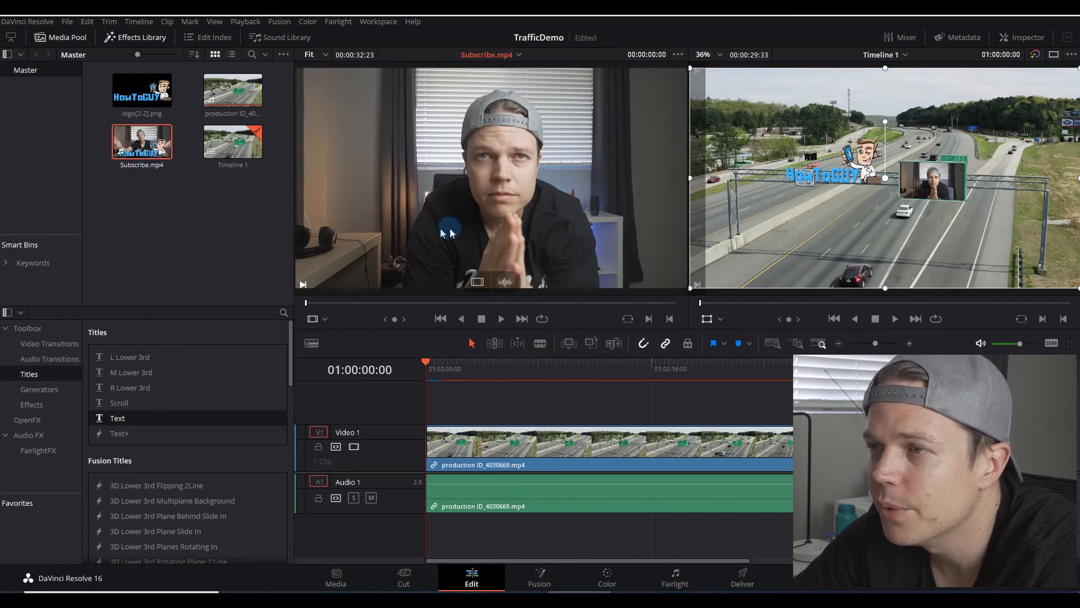
mouse_move(506, 283)
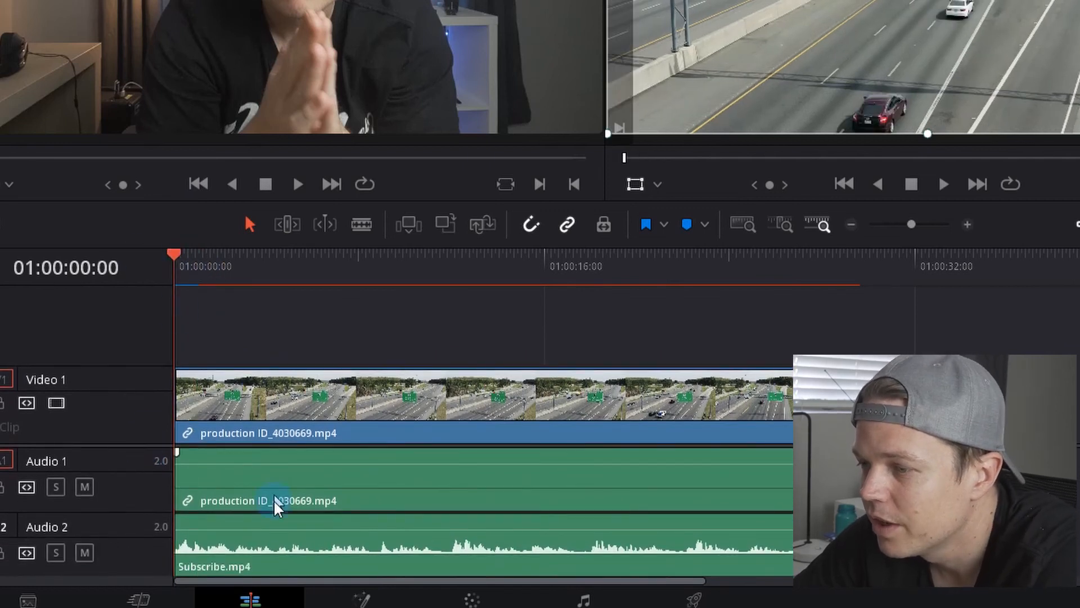
left_click(943, 183)
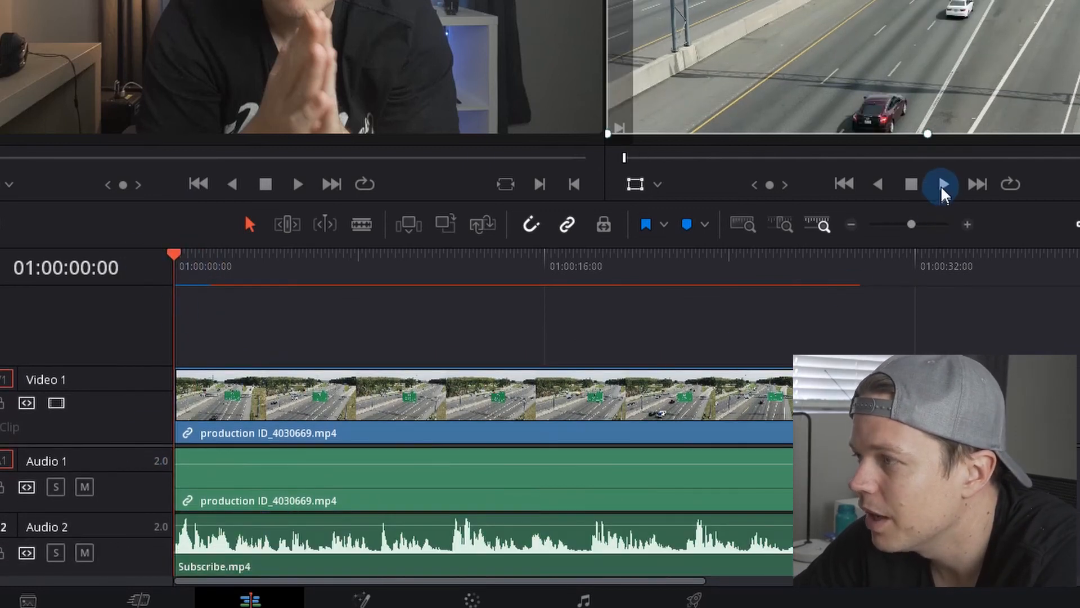
left_click(942, 183)
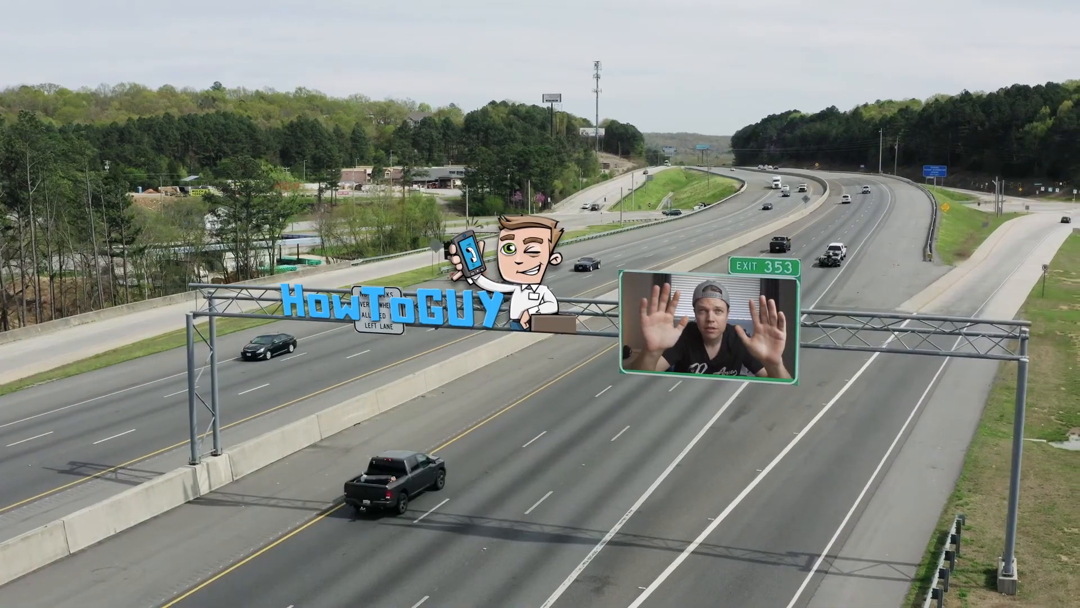